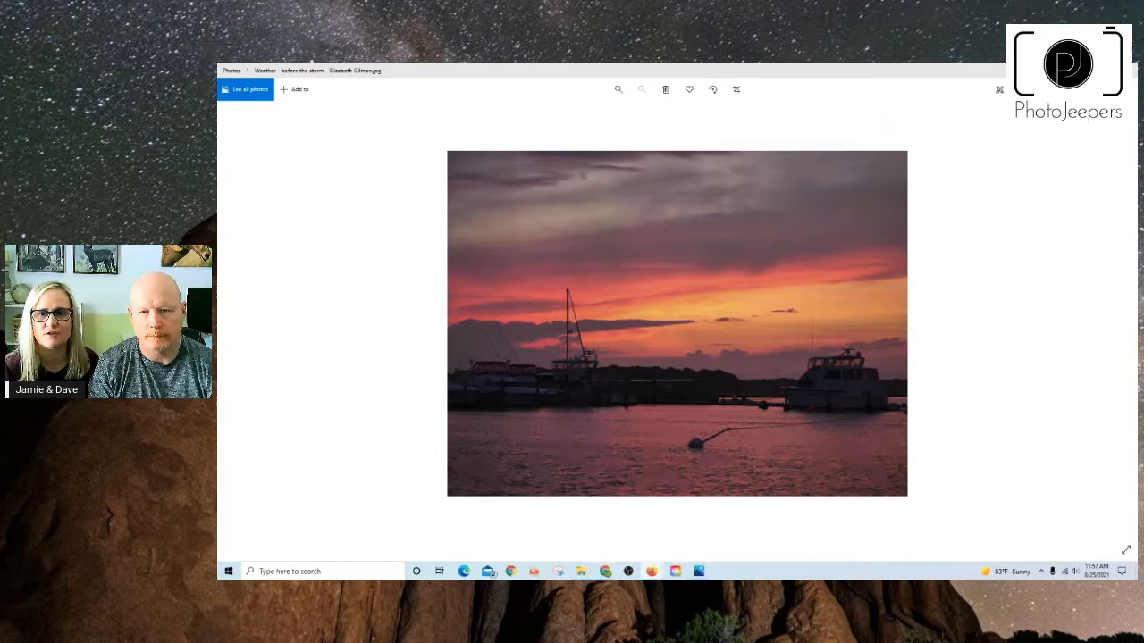
- Advance from the harbour sunset to the sunbeams-through-clouds photo over water
left_click(1125, 322)
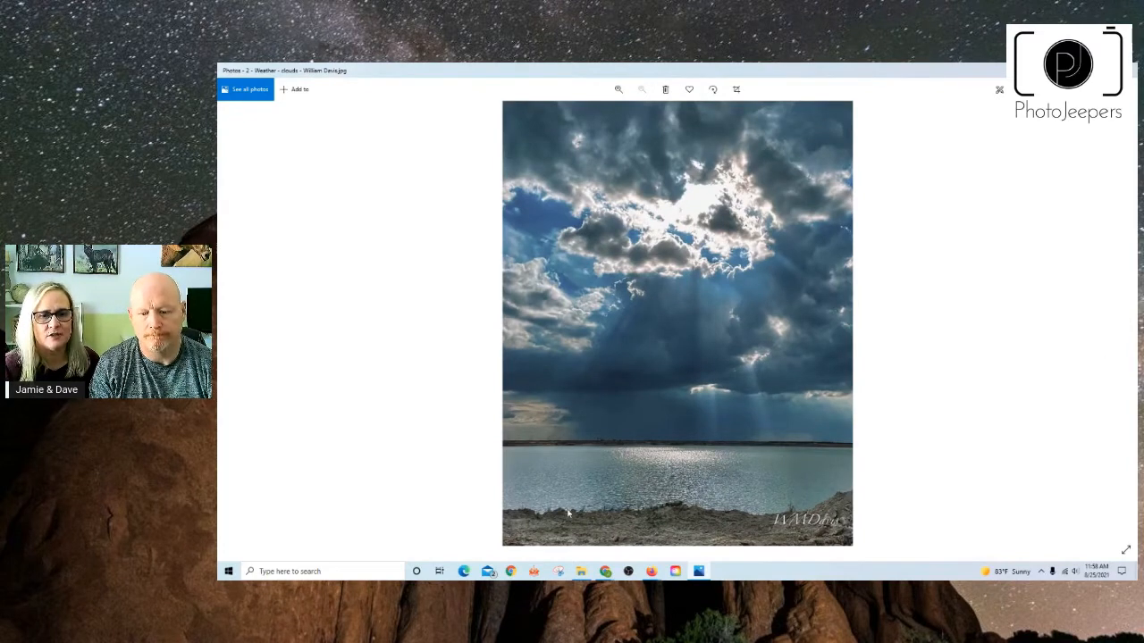
mouse_move(598, 438)
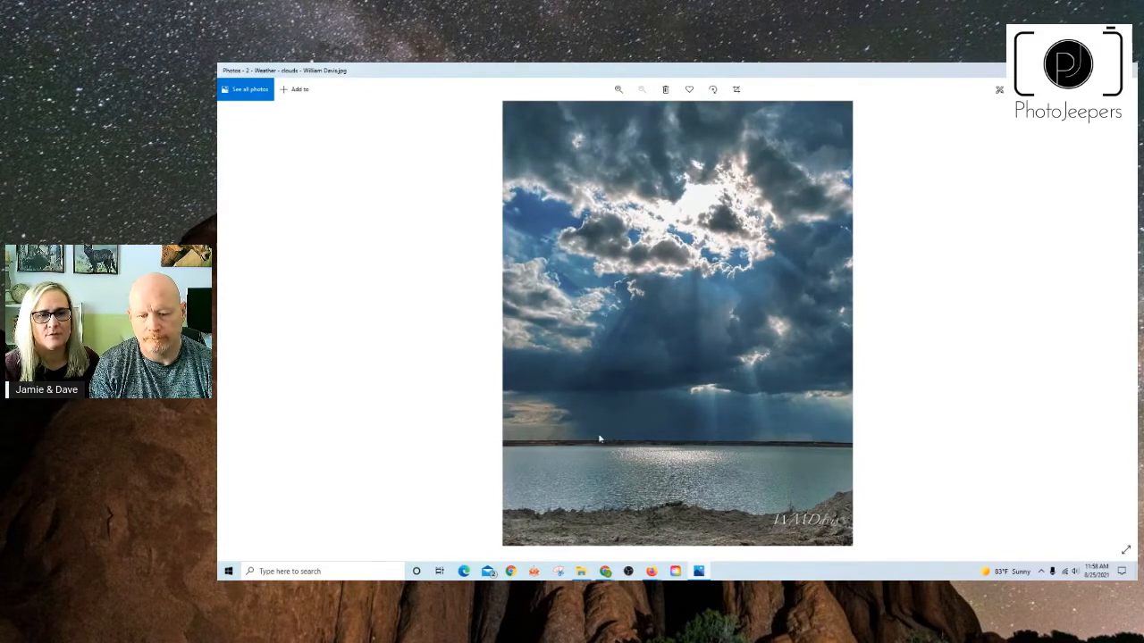
mouse_move(757, 207)
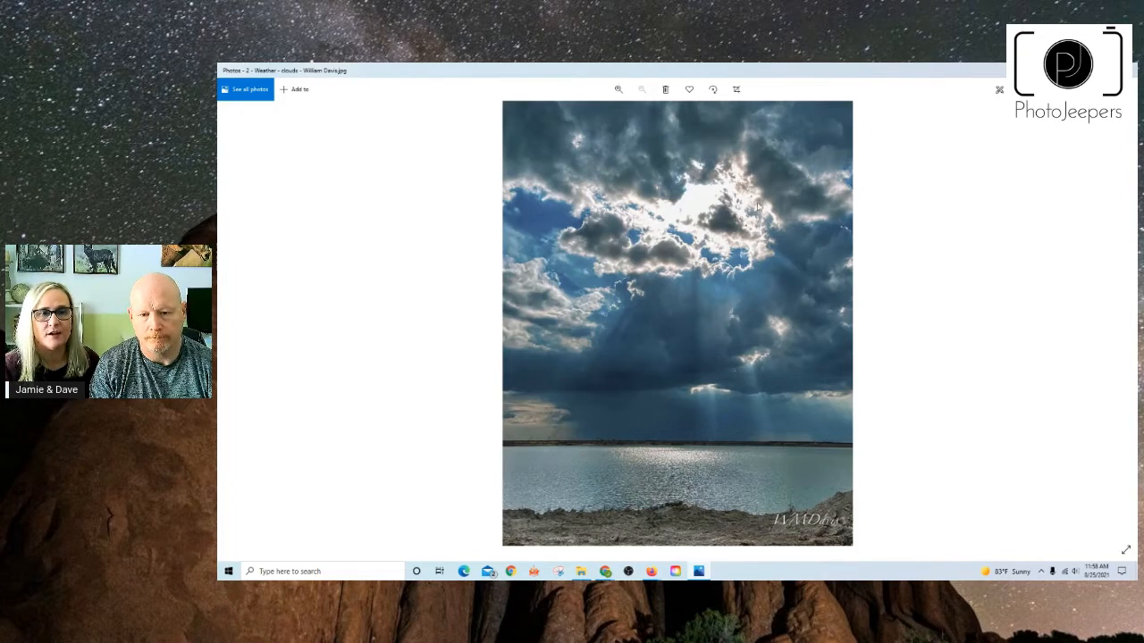
mouse_move(985, 392)
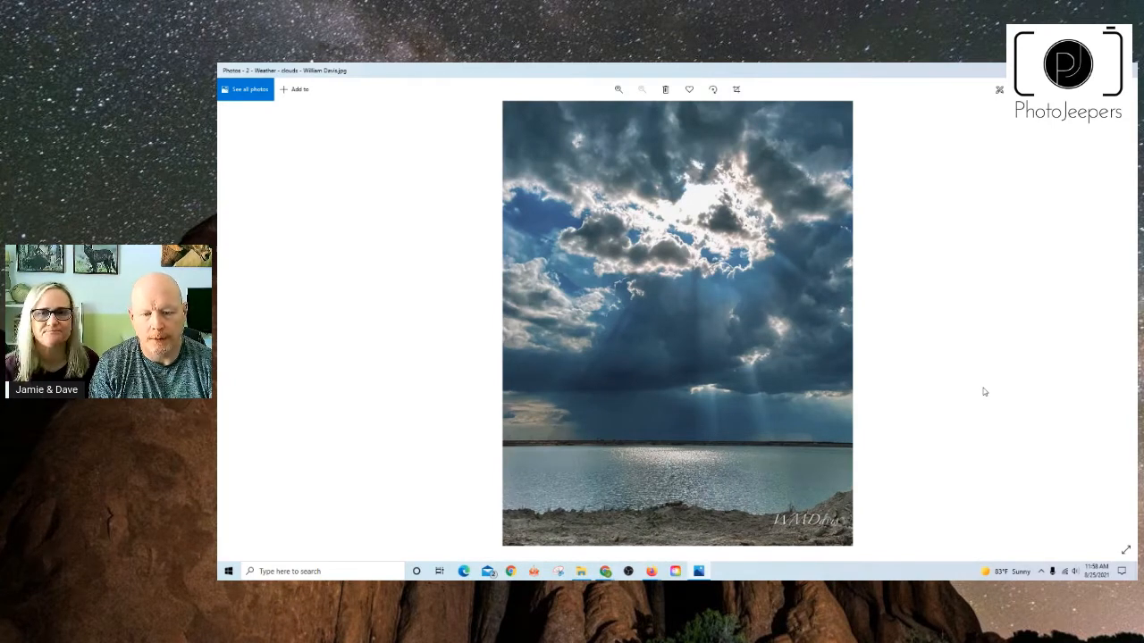
- Show the next picture: golden billowing sunset clouds above a tree-lined field
left_click(1125, 320)
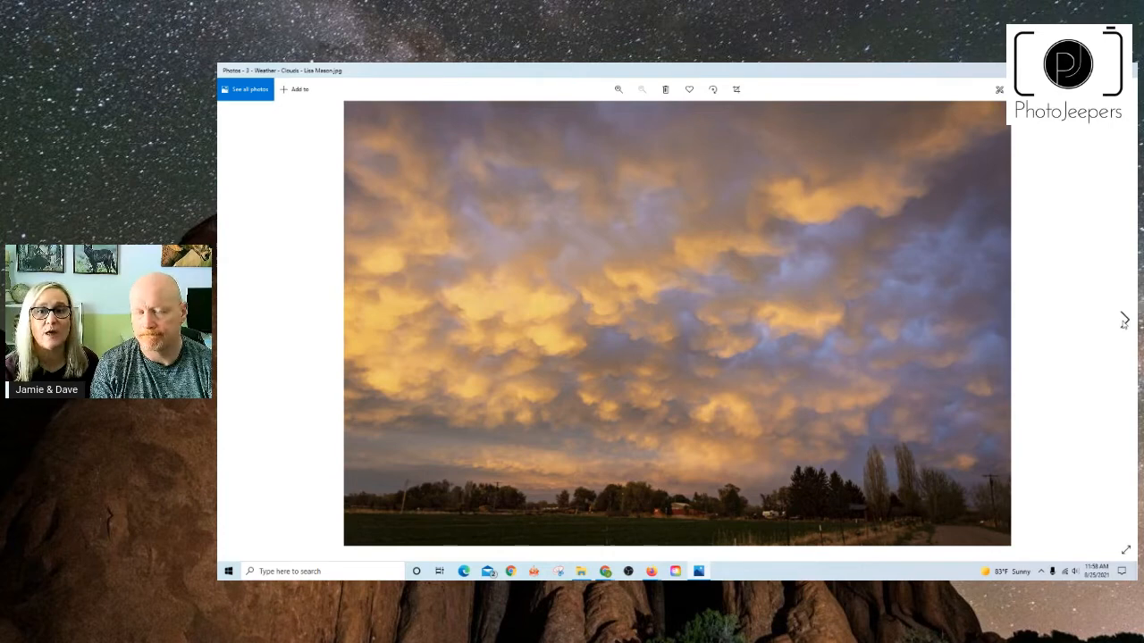
- Advance to the desert scene with a rain shower falling over red-rock mesas
left_click(1124, 320)
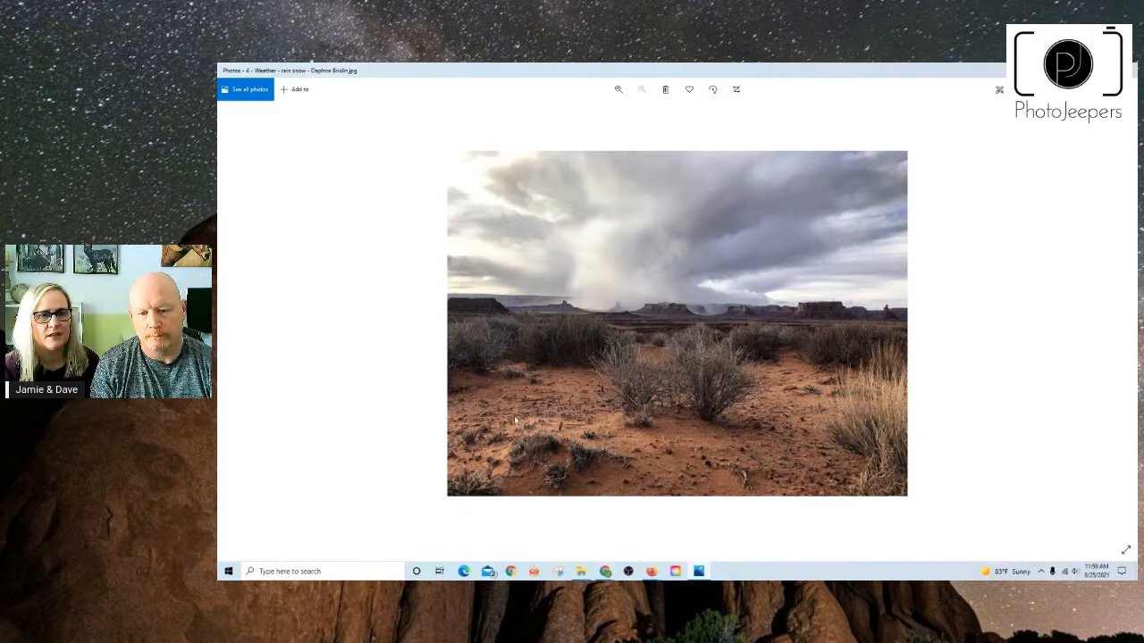
mouse_move(850, 301)
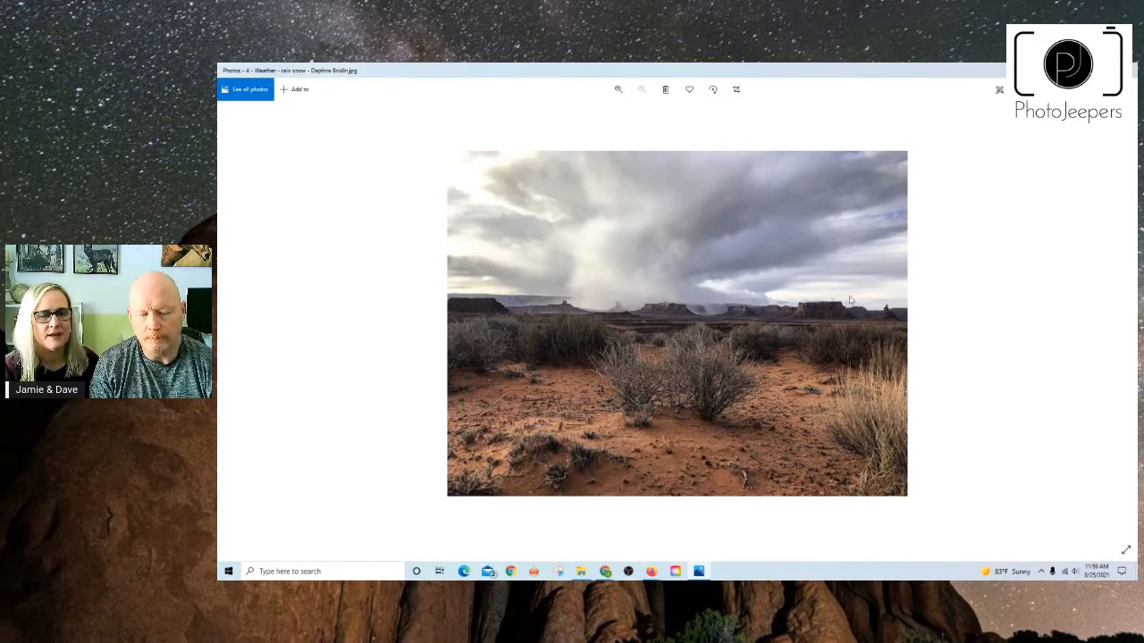
mouse_move(1001, 349)
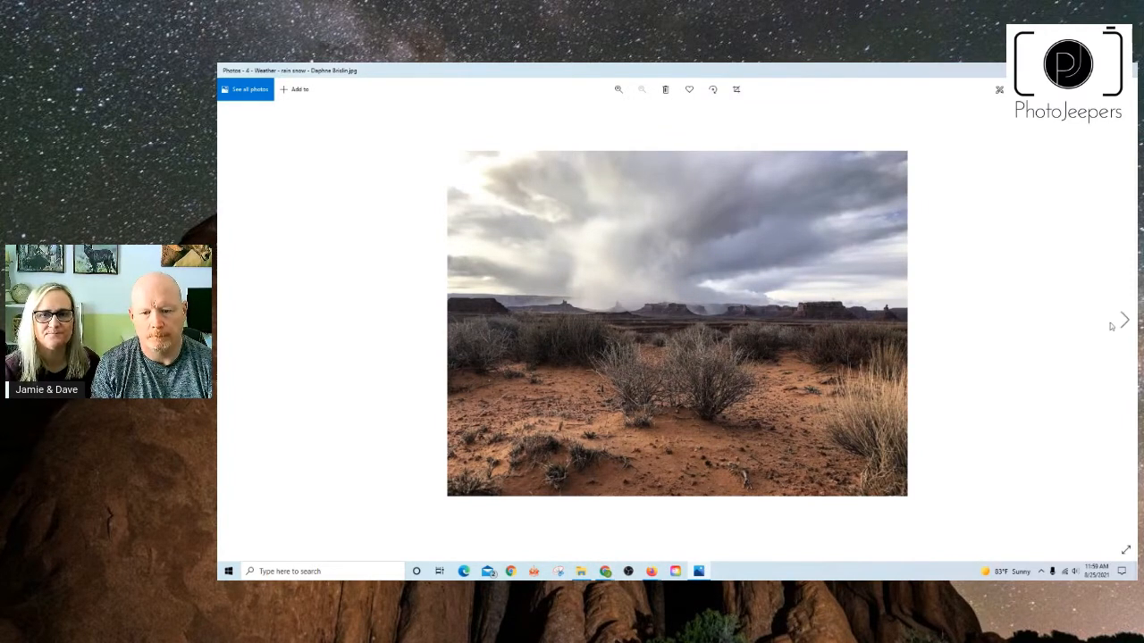
- Bring up the dark storm cloud above a dirt road and lone tree
left_click(1122, 320)
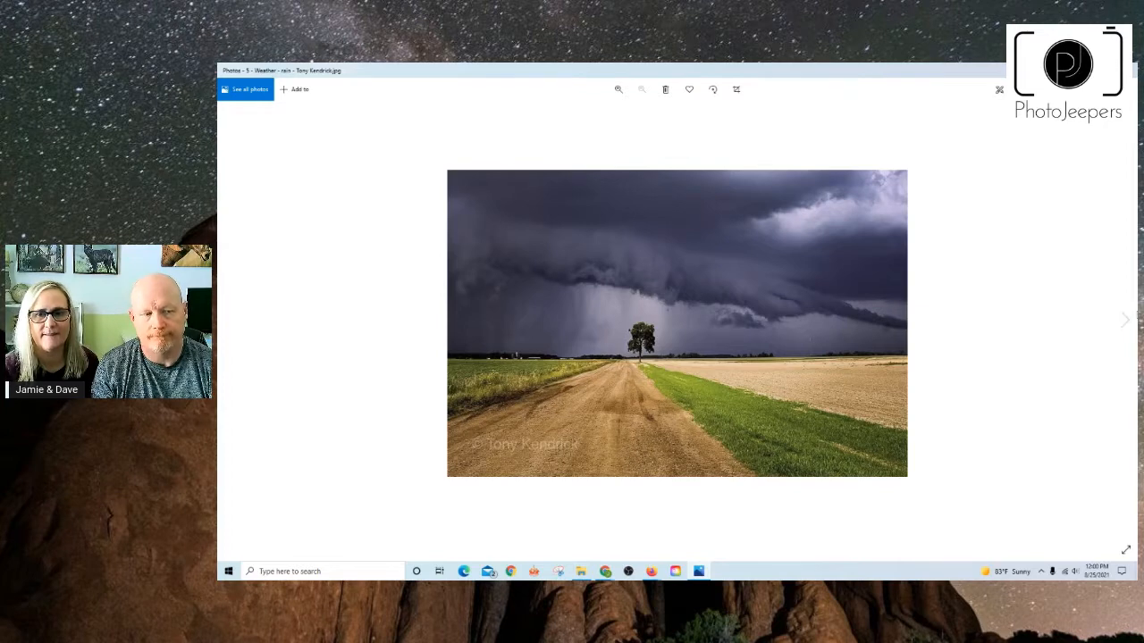
- Move to the stormy sunset with rain curtains falling over a lake
left_click(1124, 318)
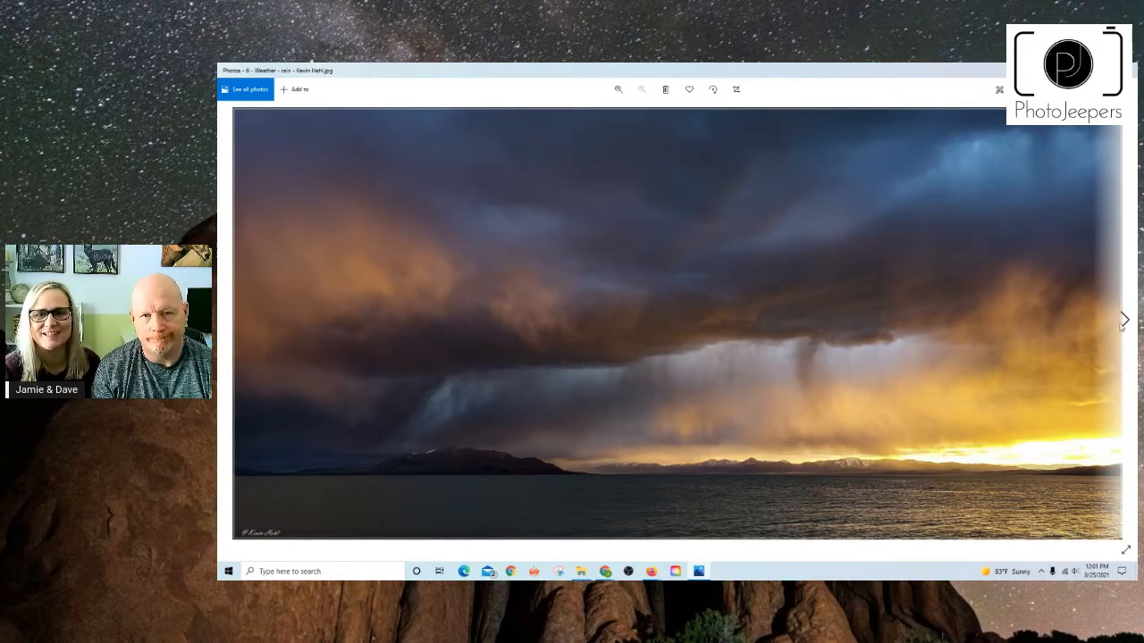
- Advance to the night photo of several lightning bolts beneath a dark cloud
left_click(1124, 319)
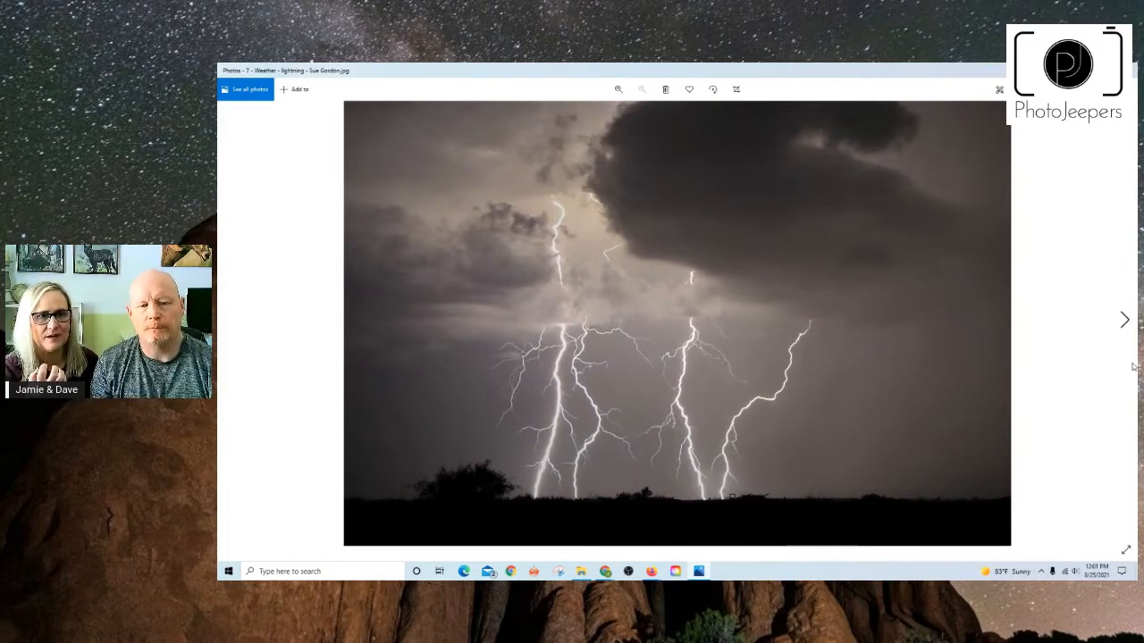
- Bring up the close-up of a single forked lightning bolt against a purple night sky
left_click(1124, 320)
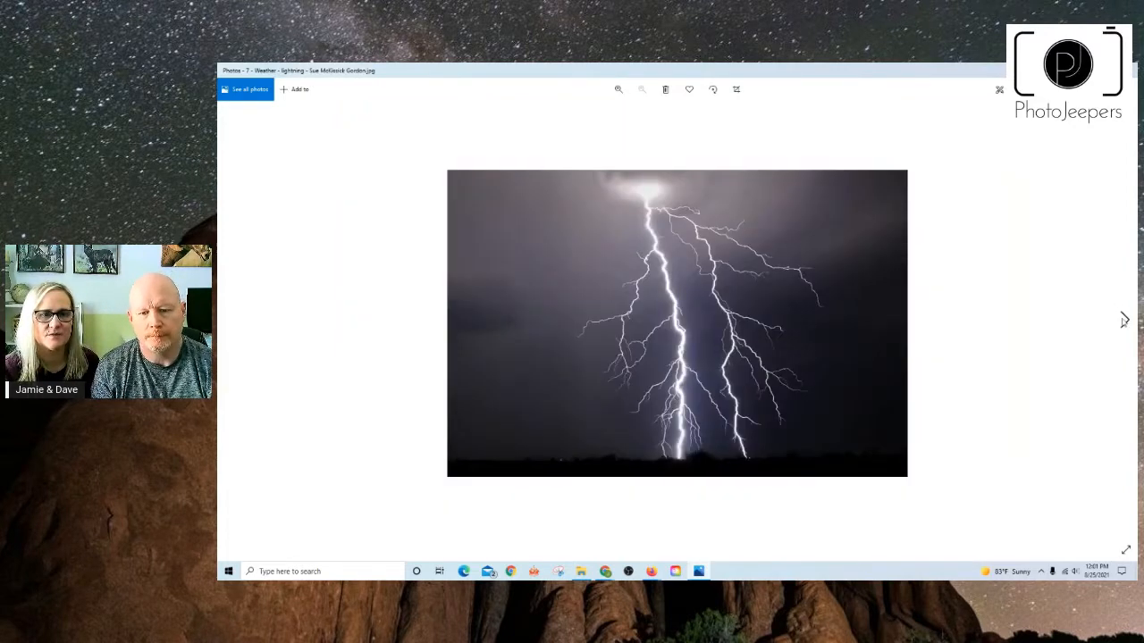
mouse_move(1026, 334)
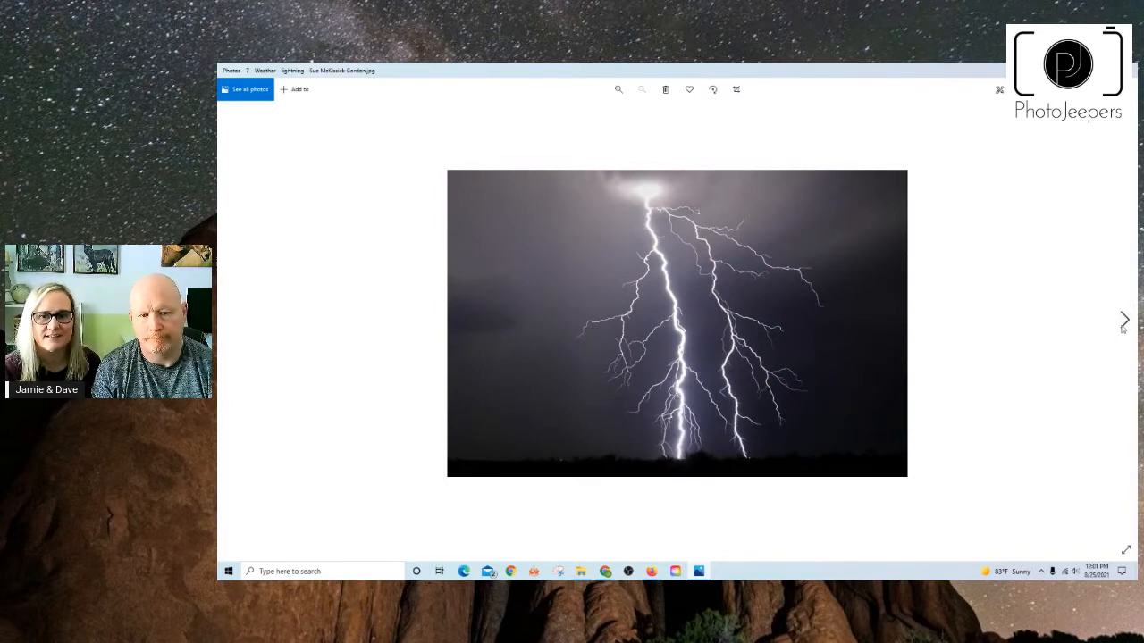
- Show the stormy sea with waves crashing toward a shoreline village, then start toward the fog photo
left_click(1123, 320)
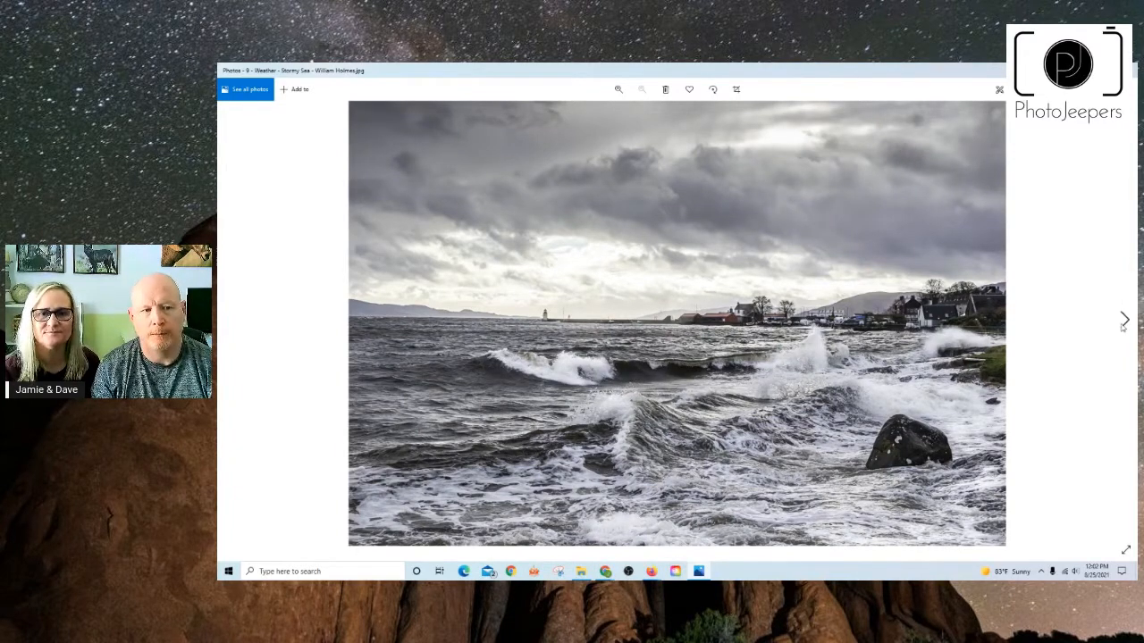
left_click(1125, 320)
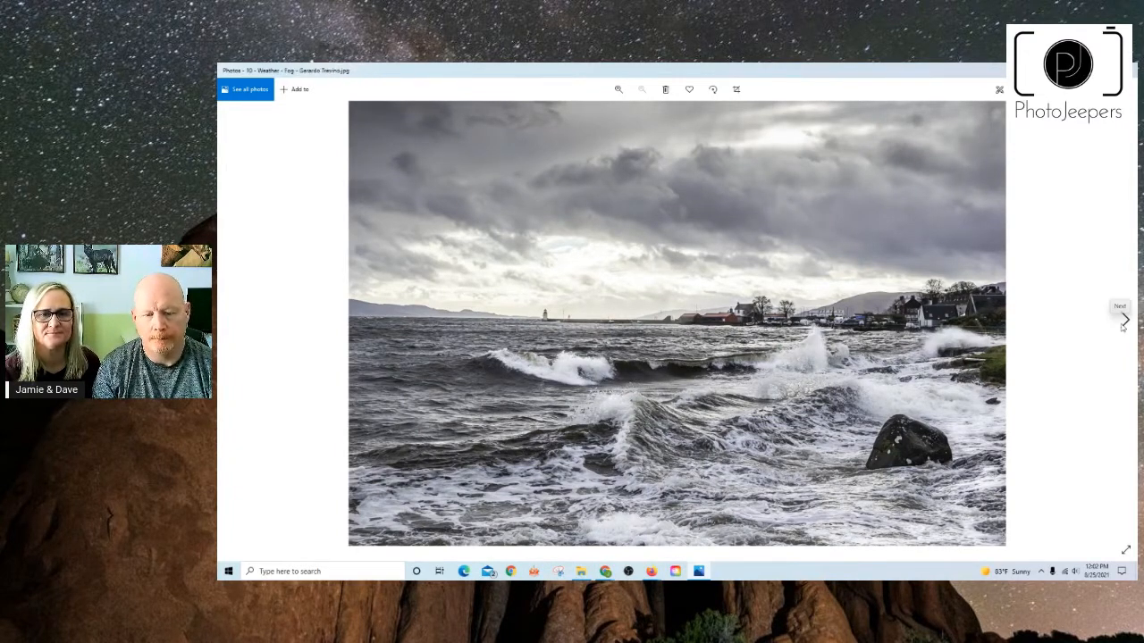
- Show the misty forest pond with a mossy rock and fallen log reflected in still water
left_click(1125, 318)
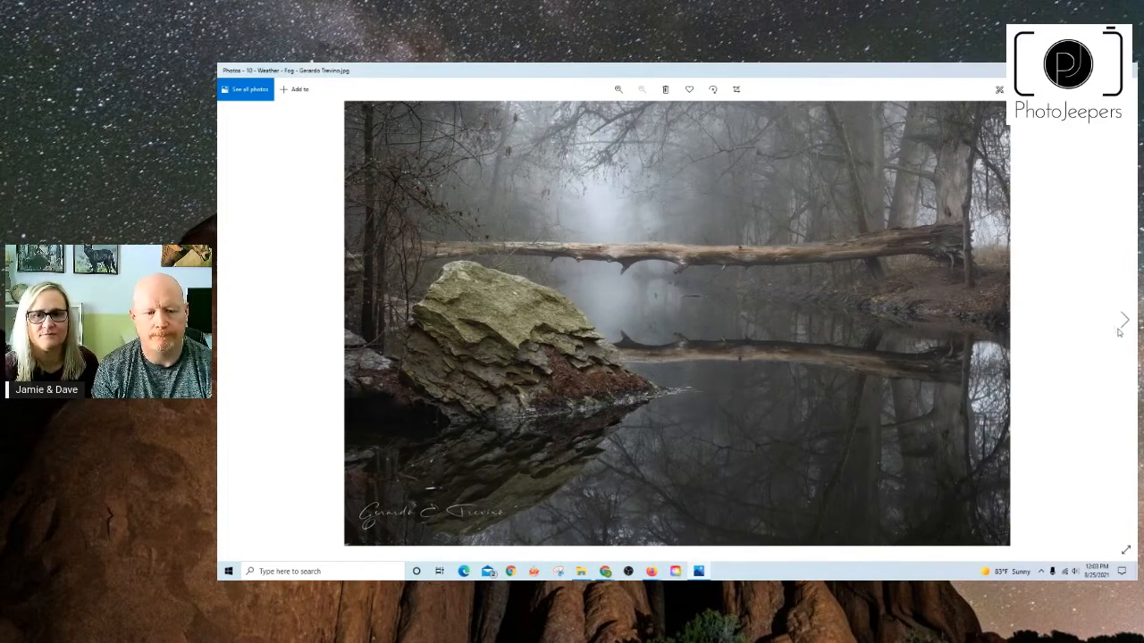
- Move to the misty sunrise with a lone tree silhouetted against an orange sky
left_click(1122, 319)
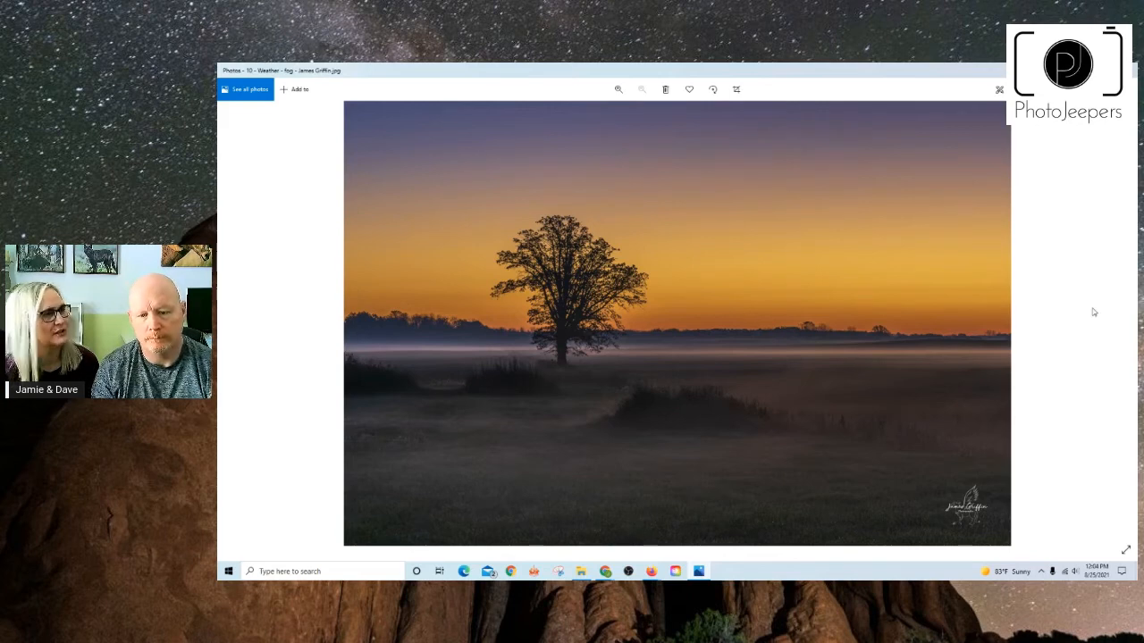
mouse_move(1094, 329)
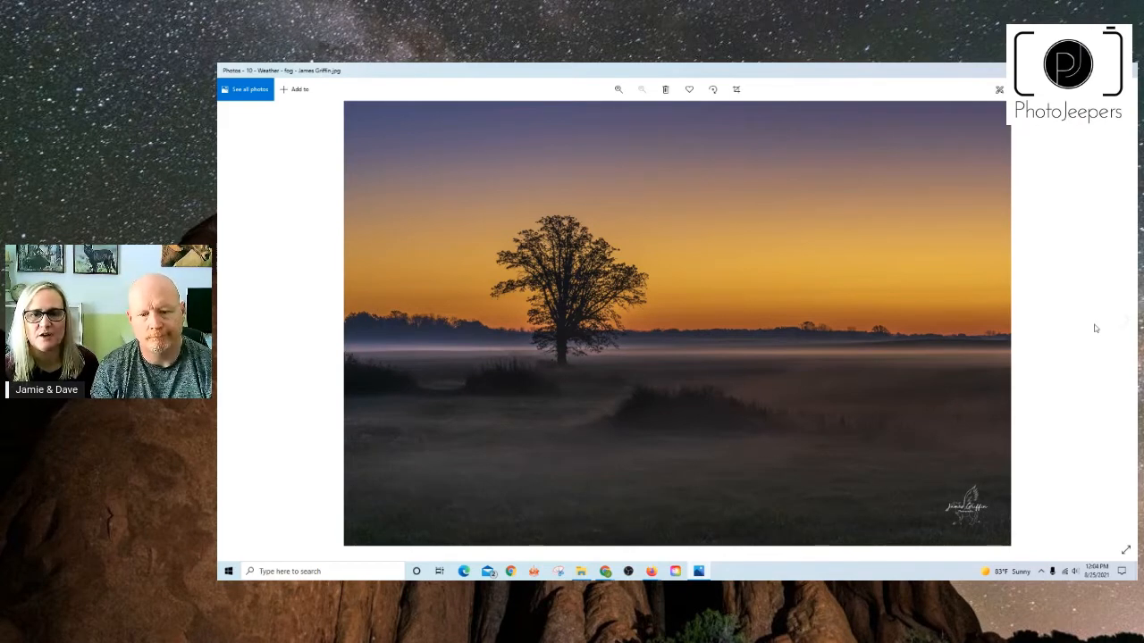
mouse_move(1124, 321)
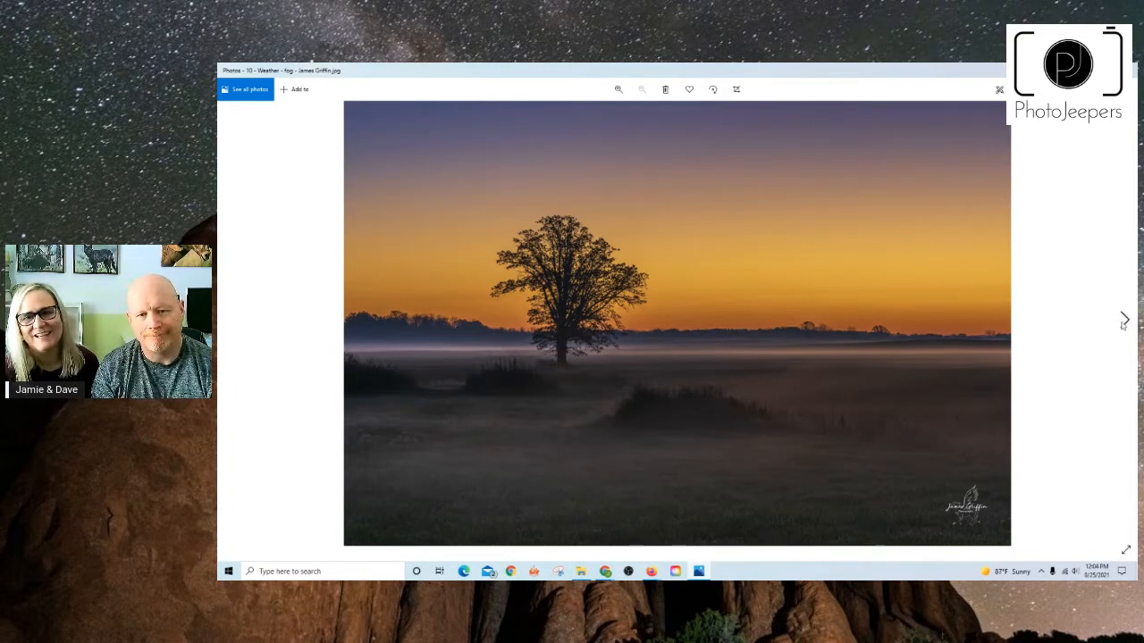
- Advance to the snowy winter waterfall photo with cascades over icy rocks
left_click(1125, 320)
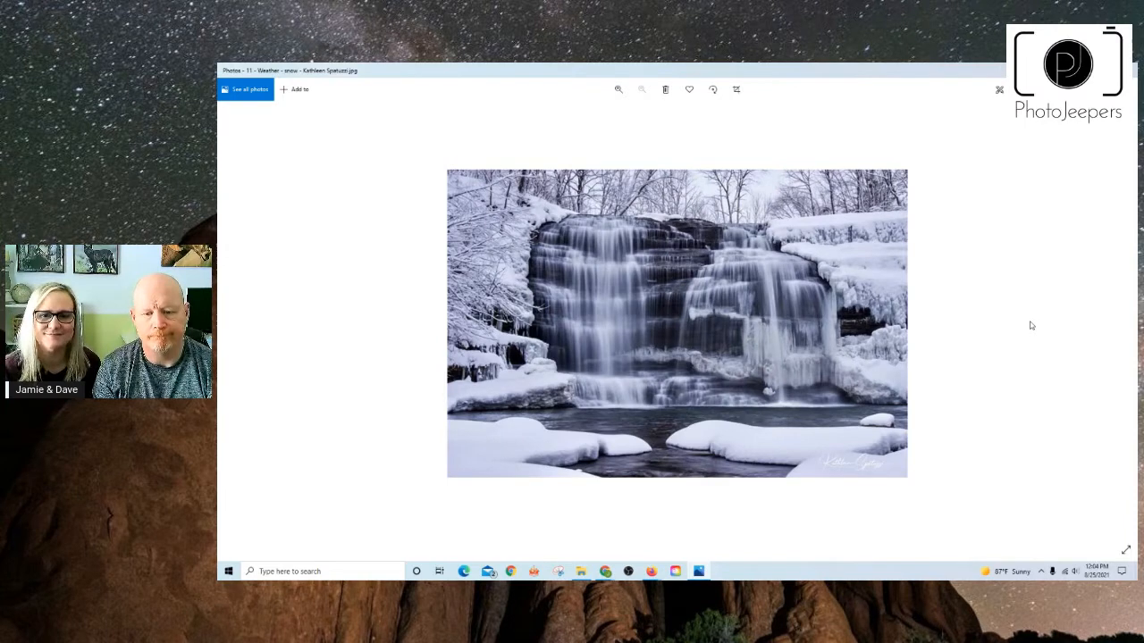
- Advance past the snowy log cabin photo to the icicle-hung cave waterfall
left_click(1124, 319)
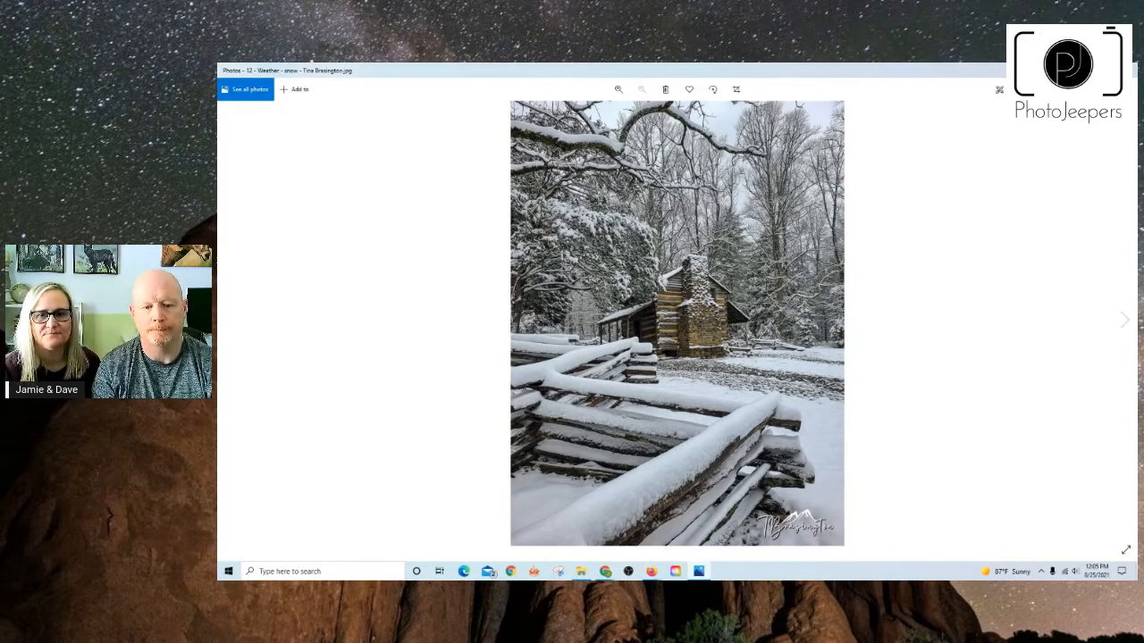
left_click(1123, 318)
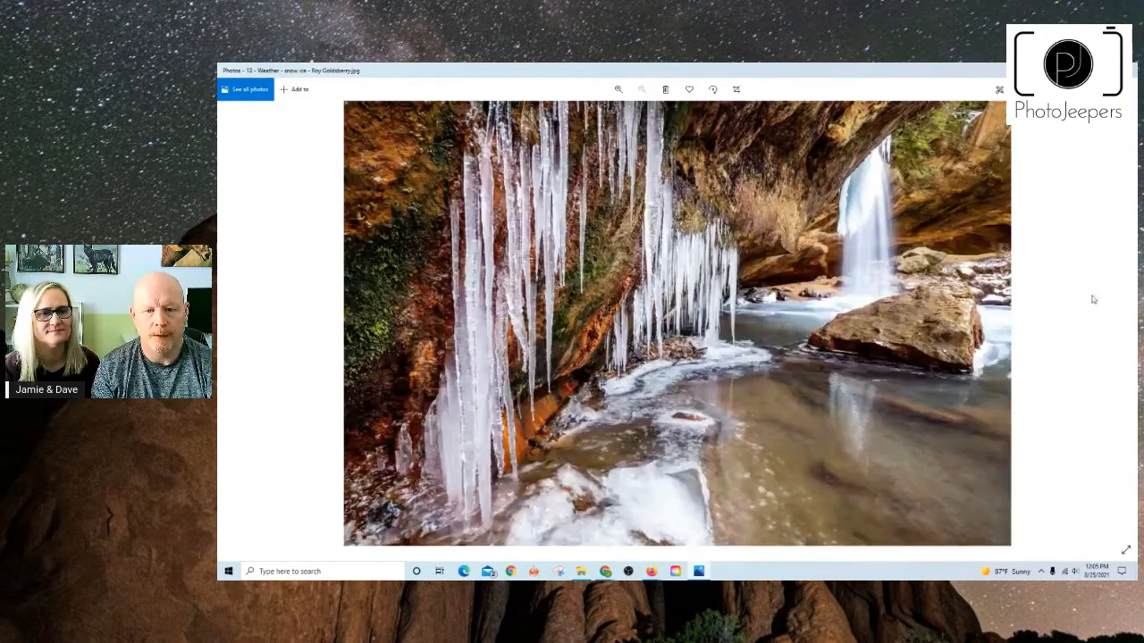